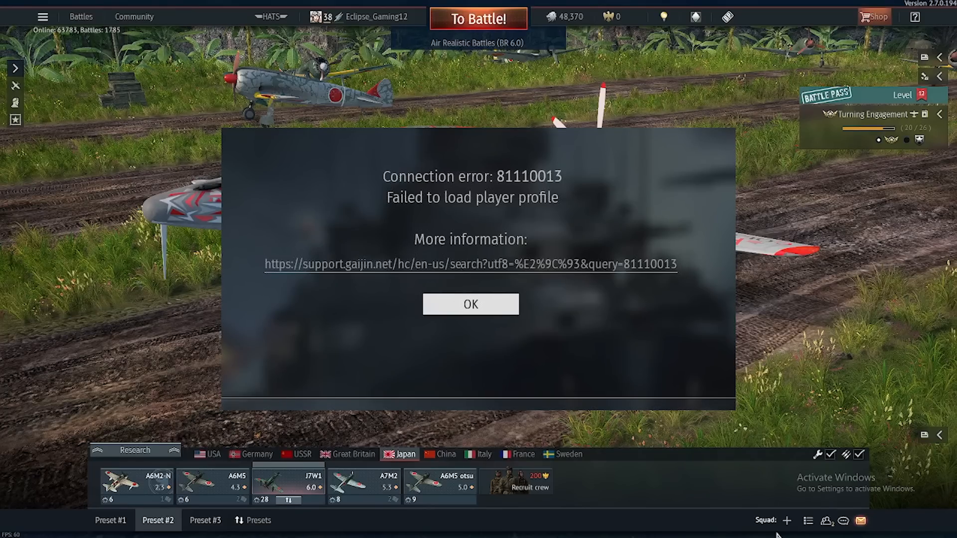
# Step: Follow the error 81110013 dialog's link to Gaijin's support page on War Thunder game ports
pyautogui.click(469, 304)
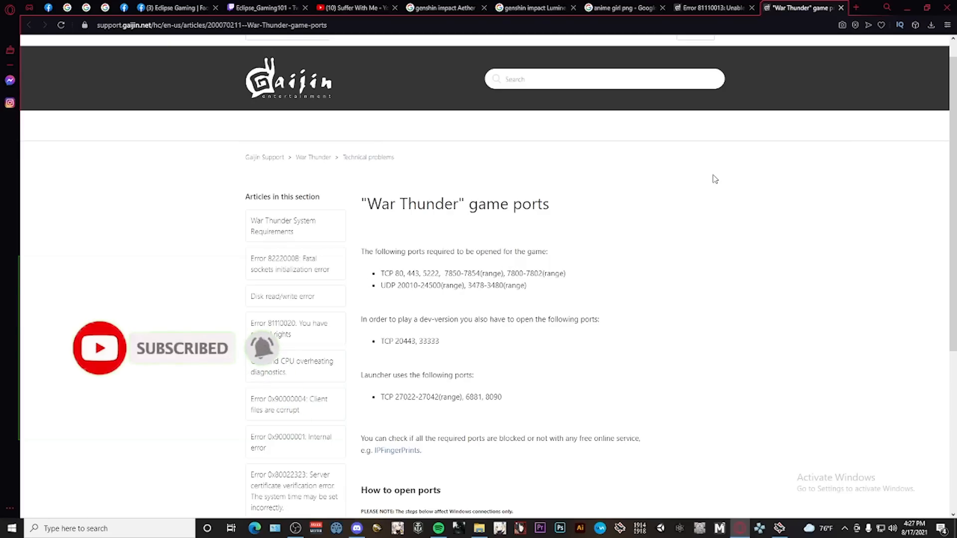
# Step: Review the error 81110013 article's Kaspersky SSL-scan advice, then close the browser
pyautogui.click(708, 7)
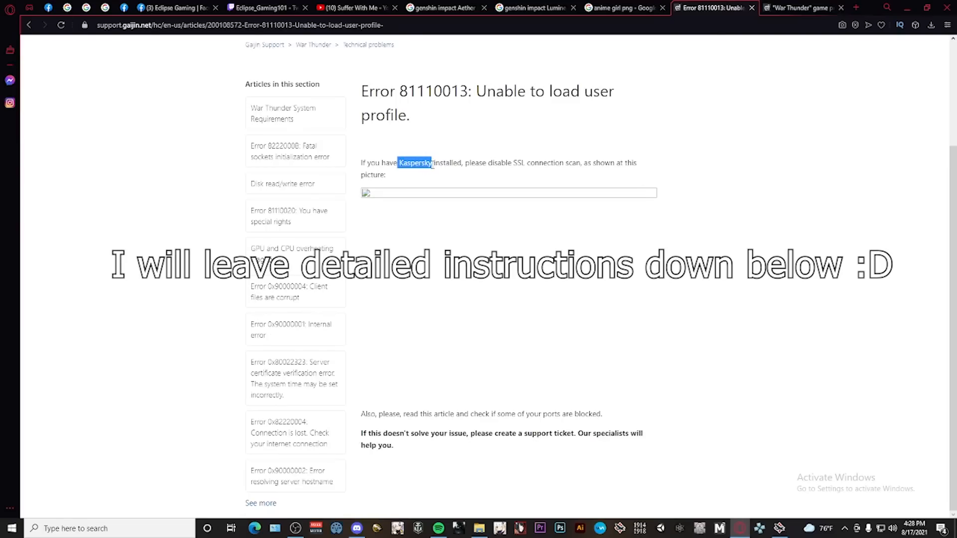
pyautogui.doubleClick(413, 163)
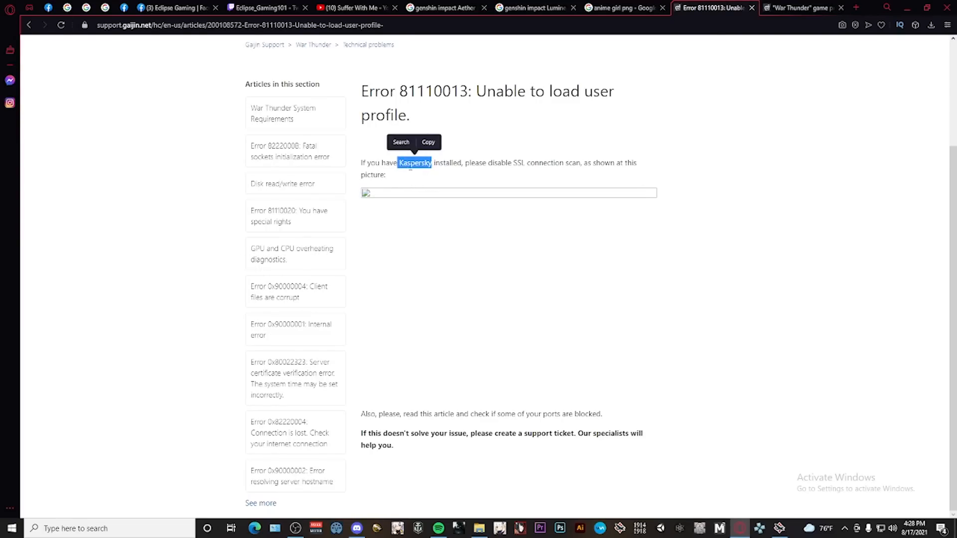
pyautogui.moveTo(409, 178)
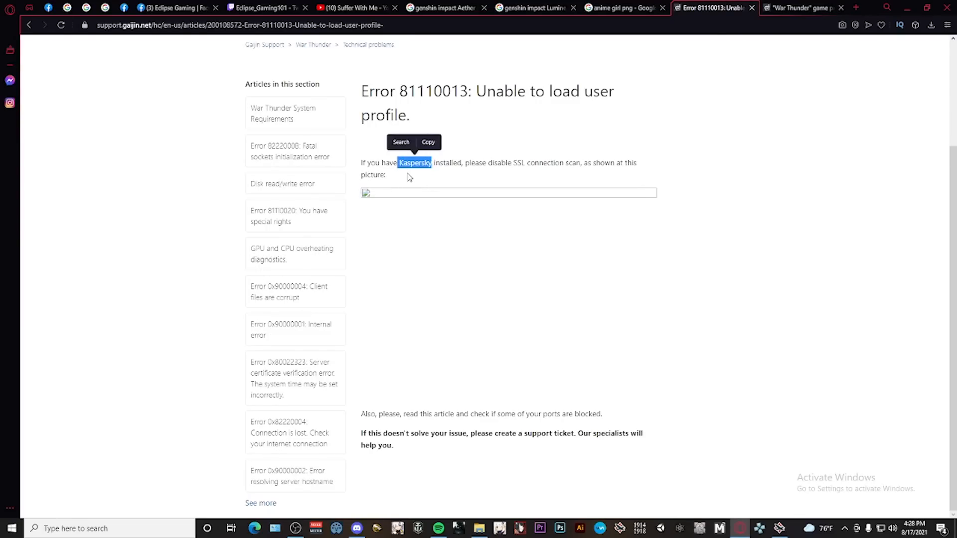
pyautogui.moveTo(433, 159)
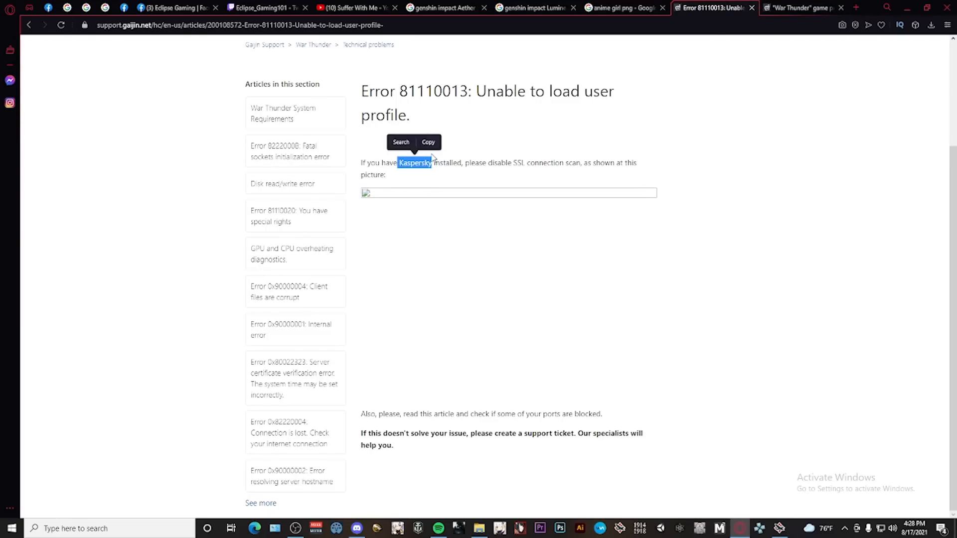
pyautogui.moveTo(435, 153)
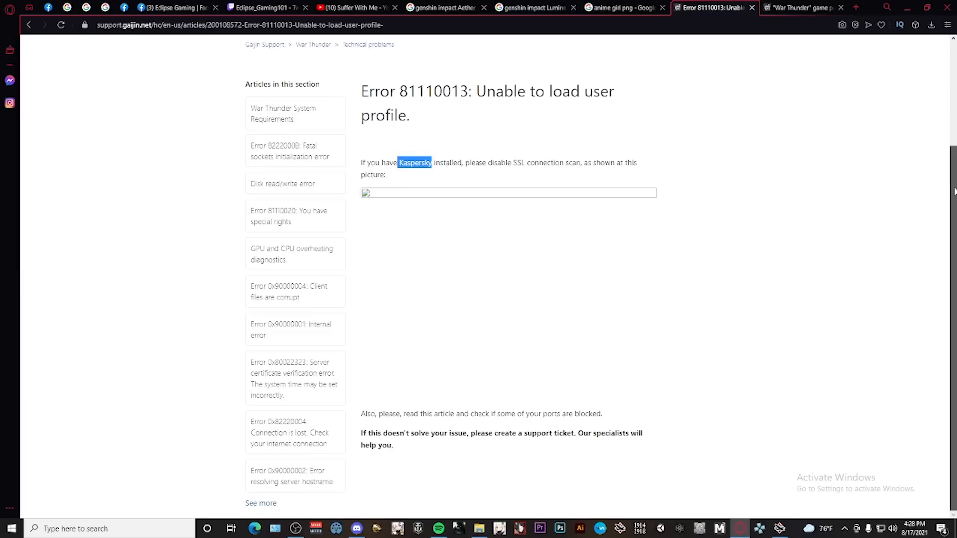
pyautogui.click(800, 7)
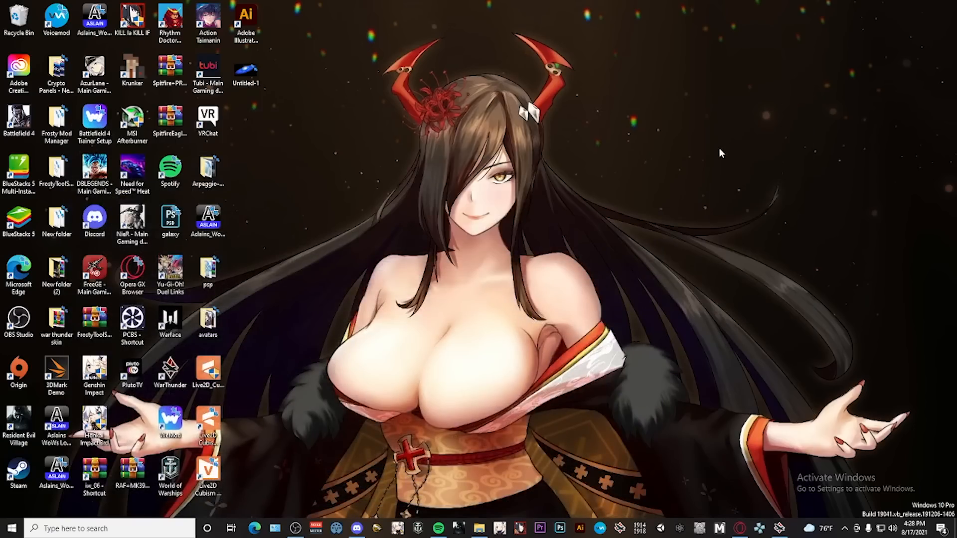
pyautogui.moveTo(699, 160)
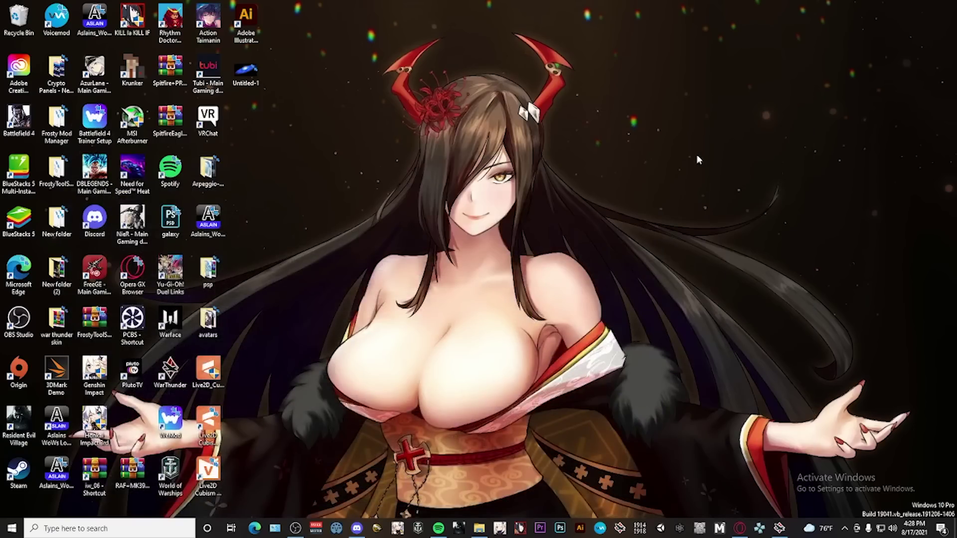
pyautogui.moveTo(665, 167)
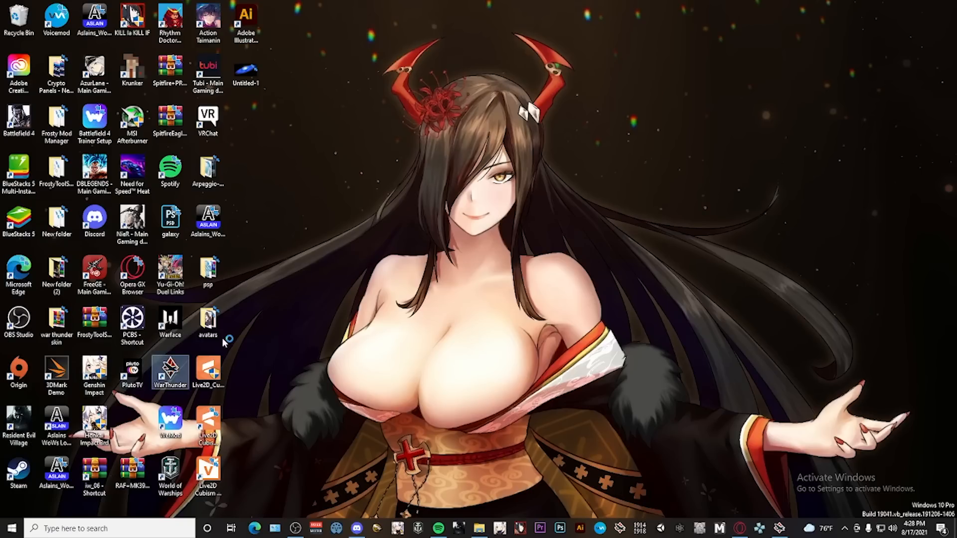
# Step: Launch War Thunder from the WarThunder desktop shortcut
pyautogui.doubleClick(171, 372)
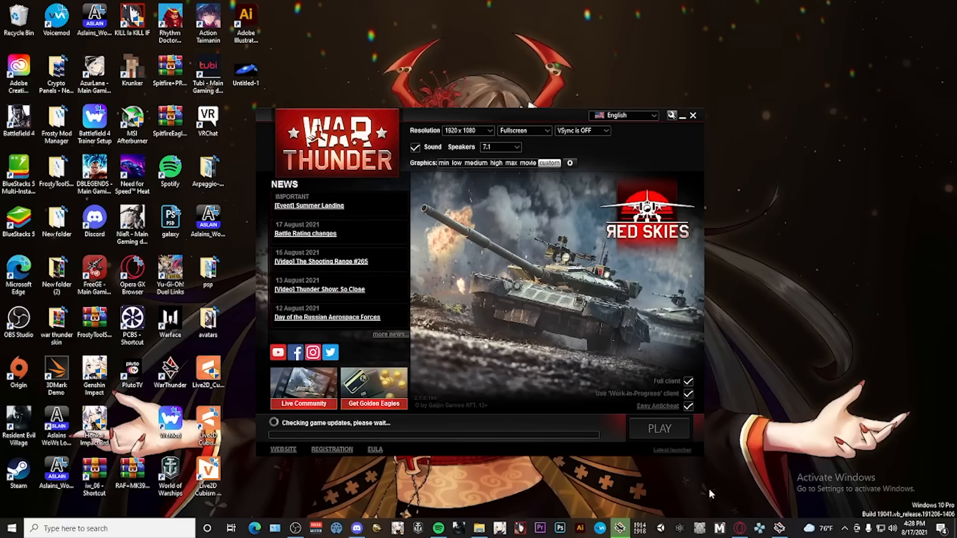
# Step: Bring up the launcher's advanced settings to check game files, then start a Windows search
pyautogui.click(671, 115)
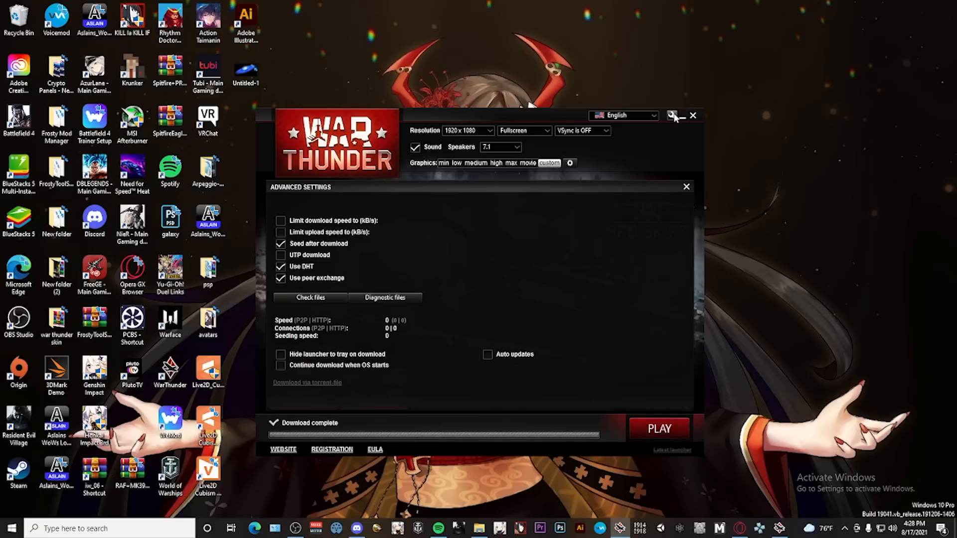
pyautogui.moveTo(309, 298)
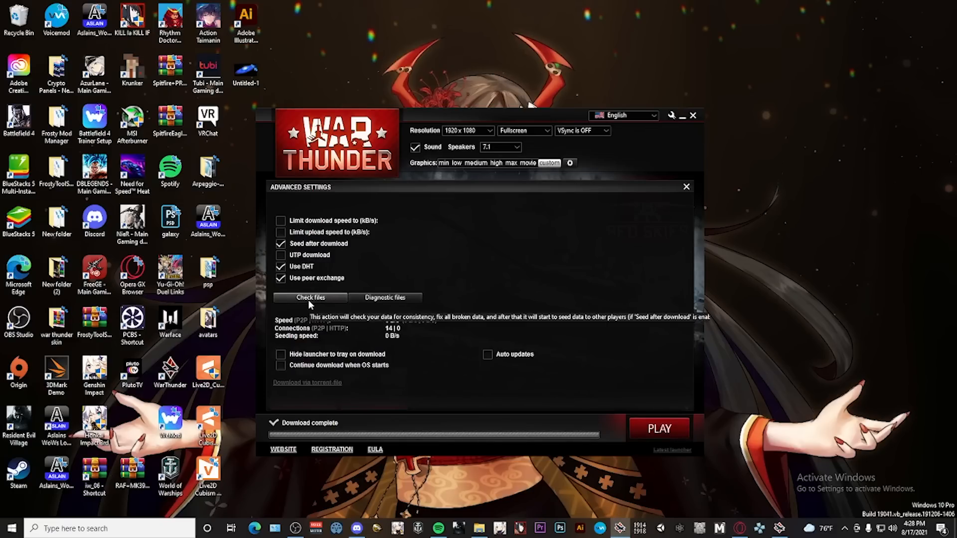
pyautogui.moveTo(367, 342)
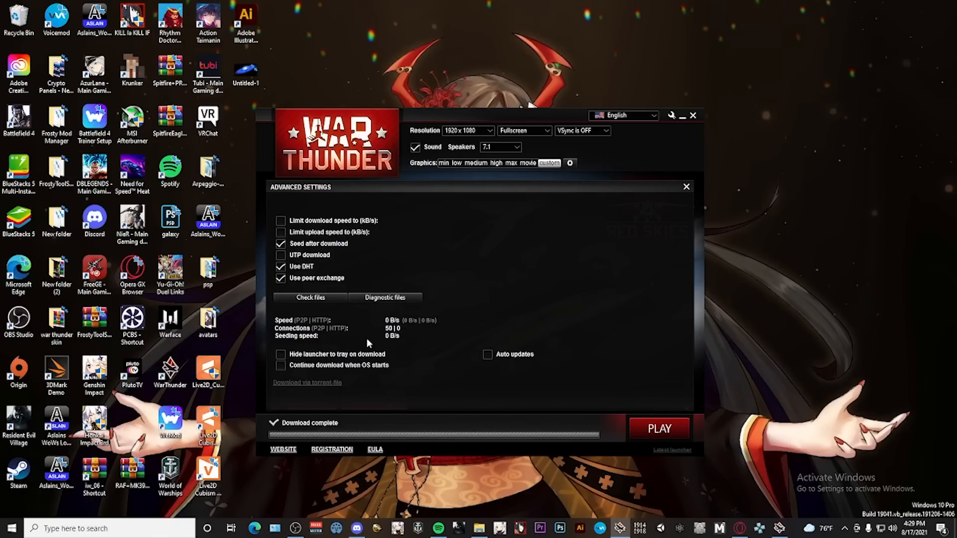
pyautogui.moveTo(221, 398)
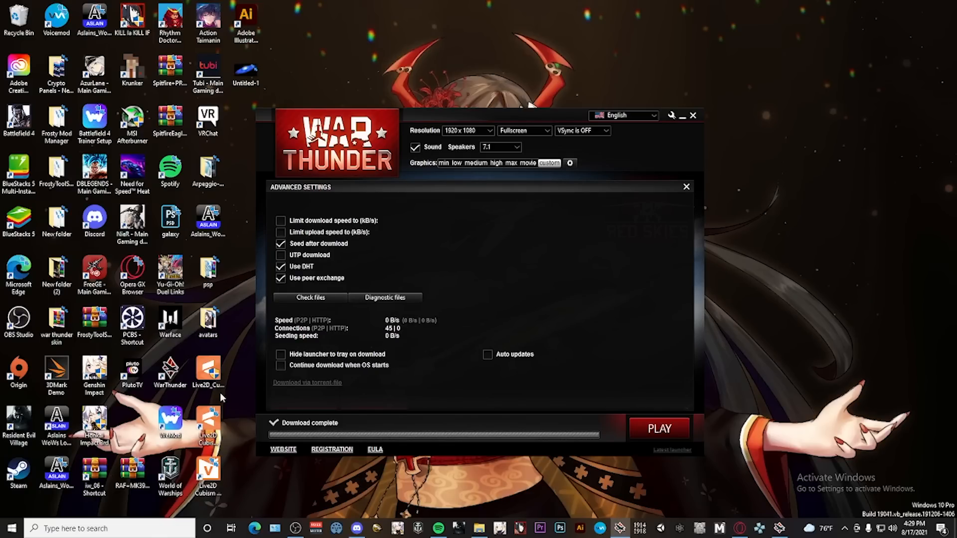
pyautogui.click(110, 529)
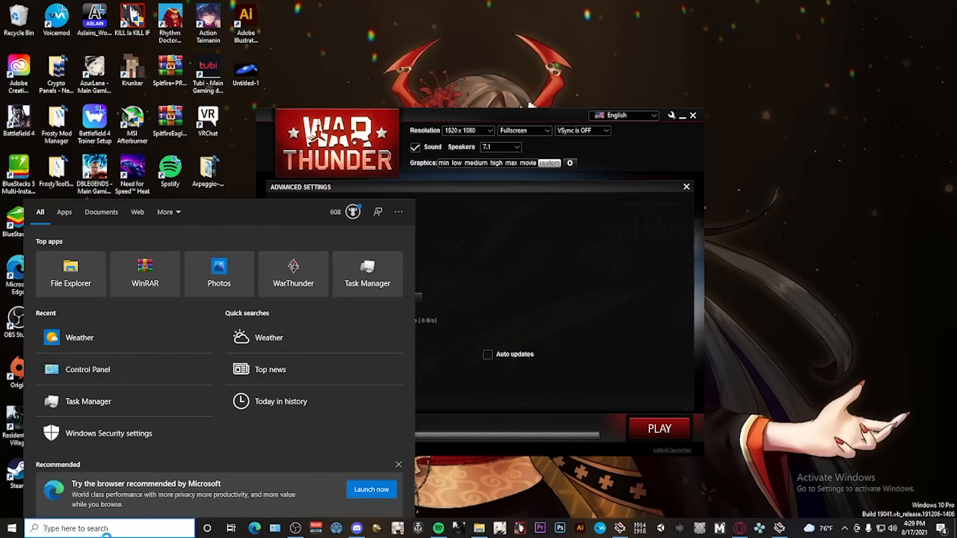
# Step: Find Windows Defender Firewall via search and enter its advanced security settings
pyautogui.write('co')
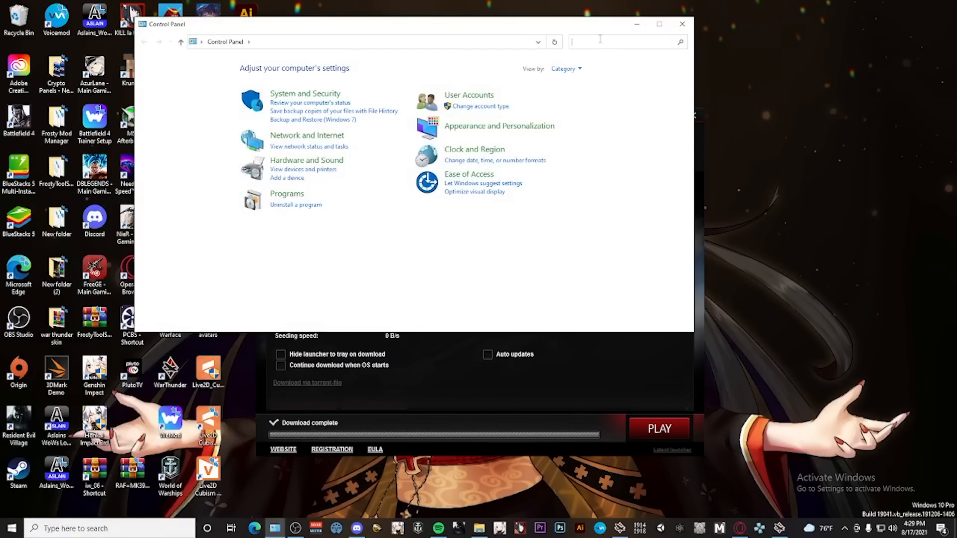
pyautogui.write('fire')
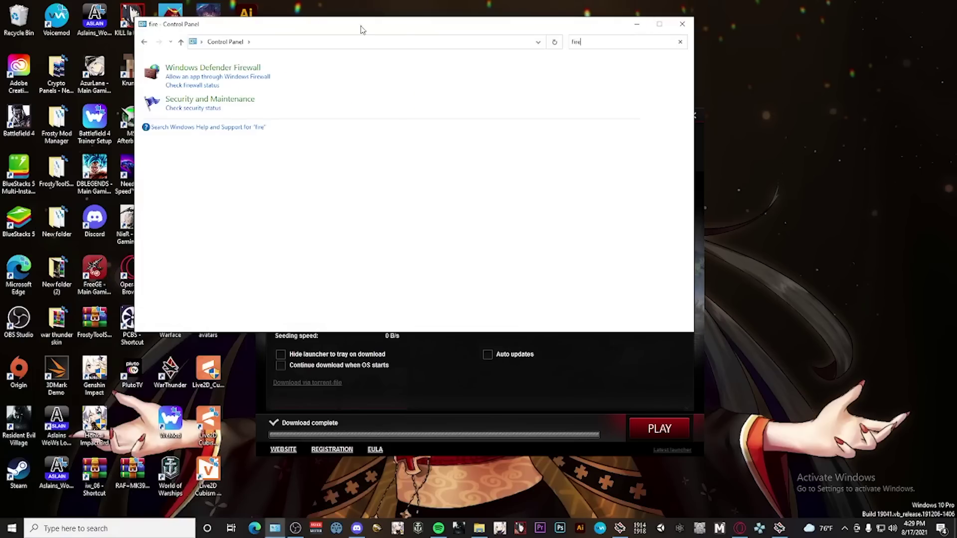
pyautogui.click(214, 67)
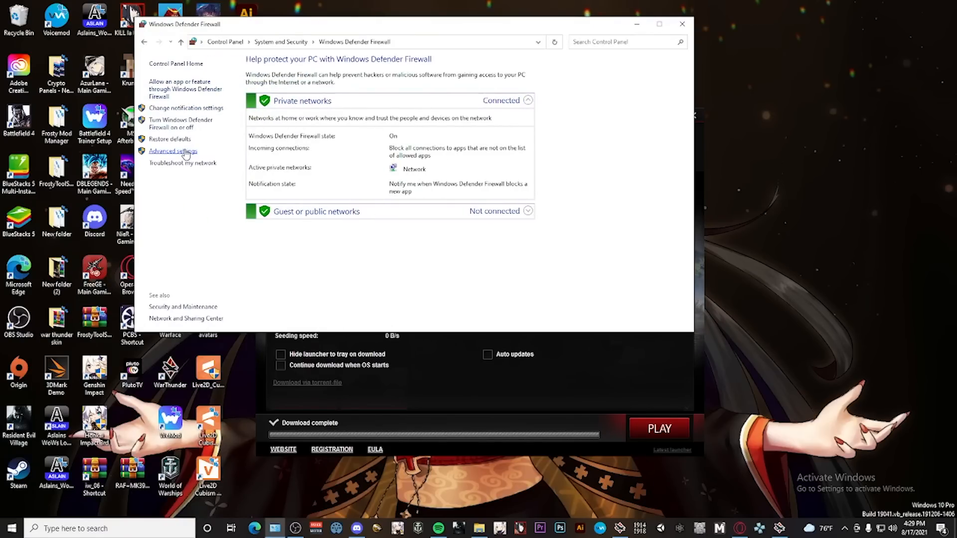
pyautogui.click(172, 151)
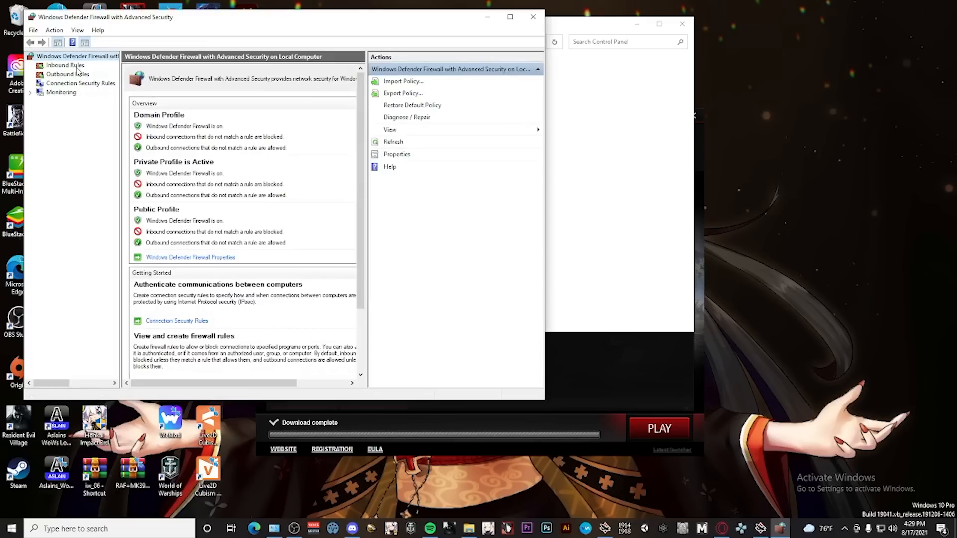
# Step: Start a new inbound rule of type Port for specific TCP local ports
pyautogui.click(65, 65)
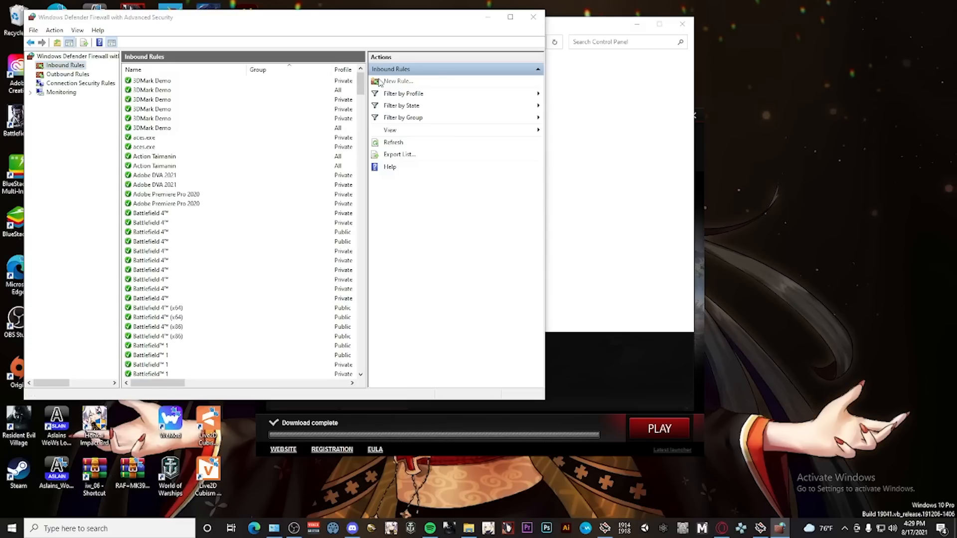
pyautogui.click(398, 80)
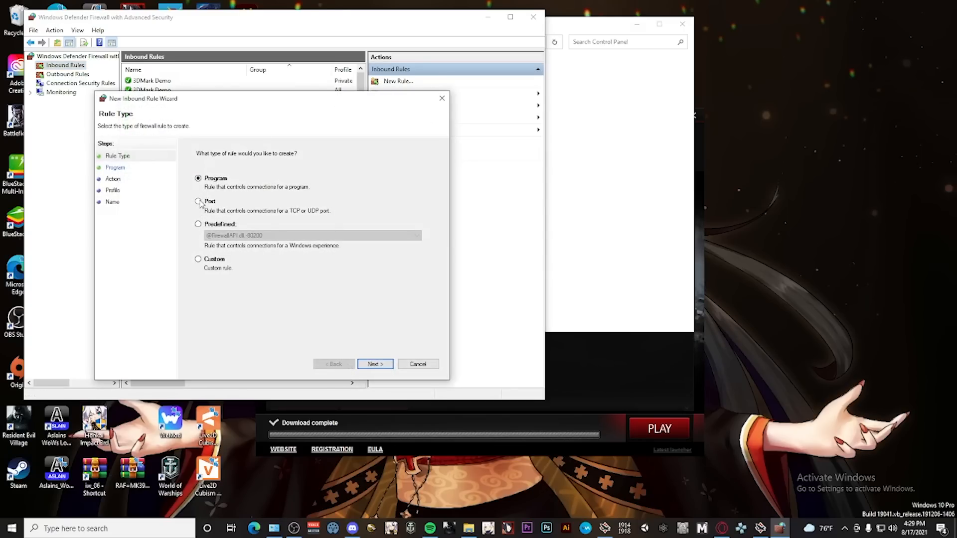
pyautogui.click(374, 364)
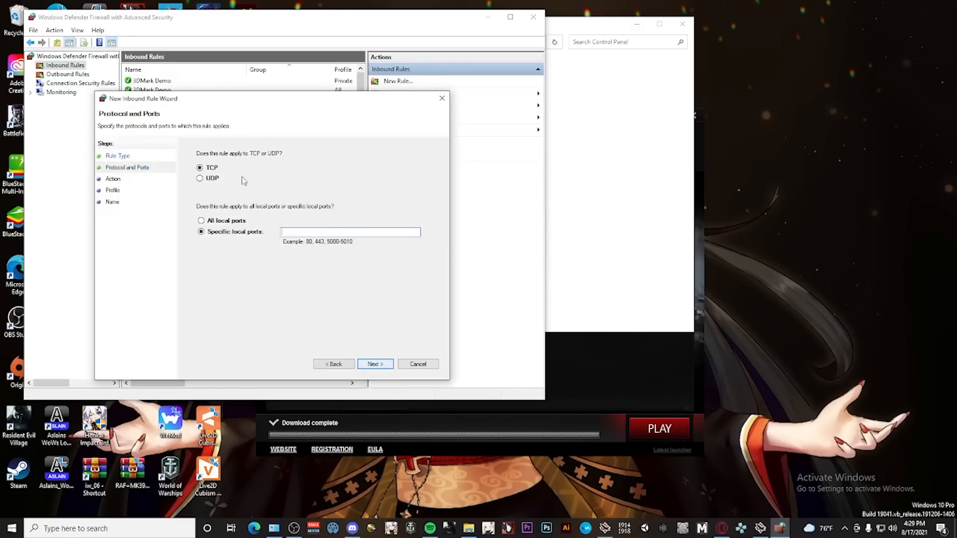
pyautogui.moveTo(316, 220)
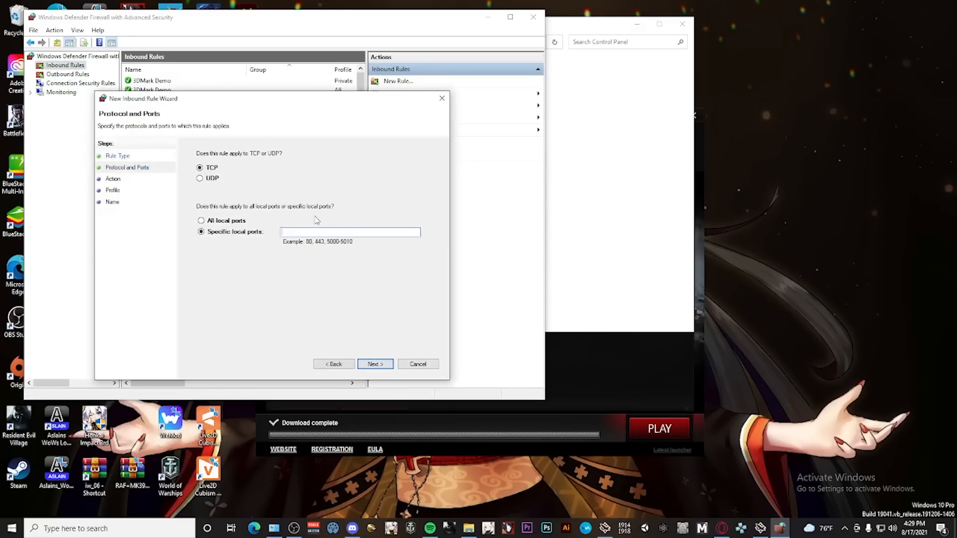
pyautogui.moveTo(341, 256)
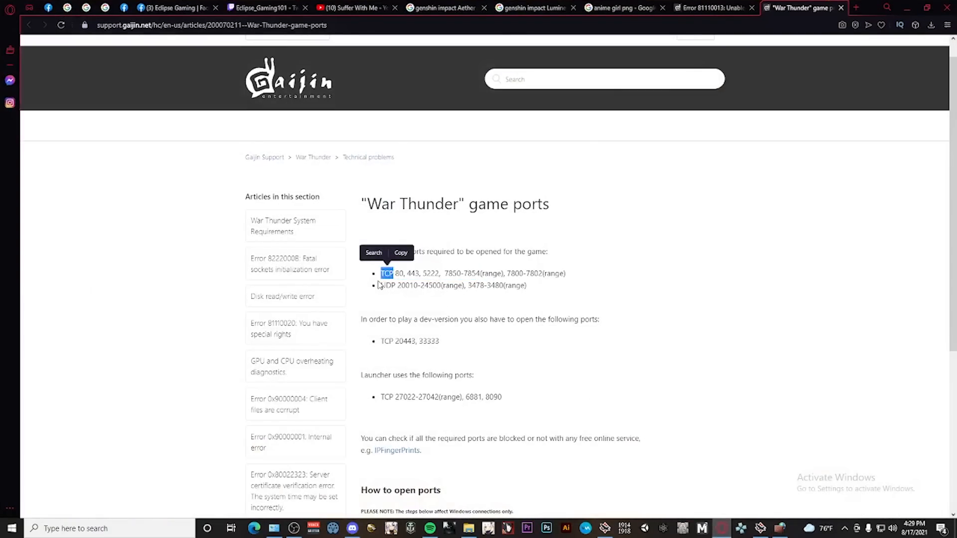
# Step: Look up War Thunder's required TCP and UDP port numbers on the Gaijin ports article
pyautogui.doubleClick(386, 286)
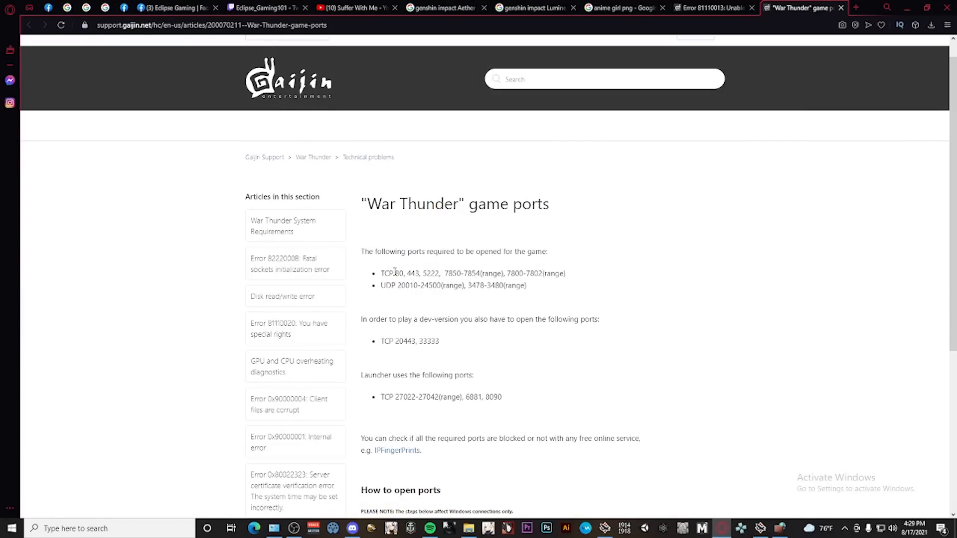
pyautogui.doubleClick(409, 273)
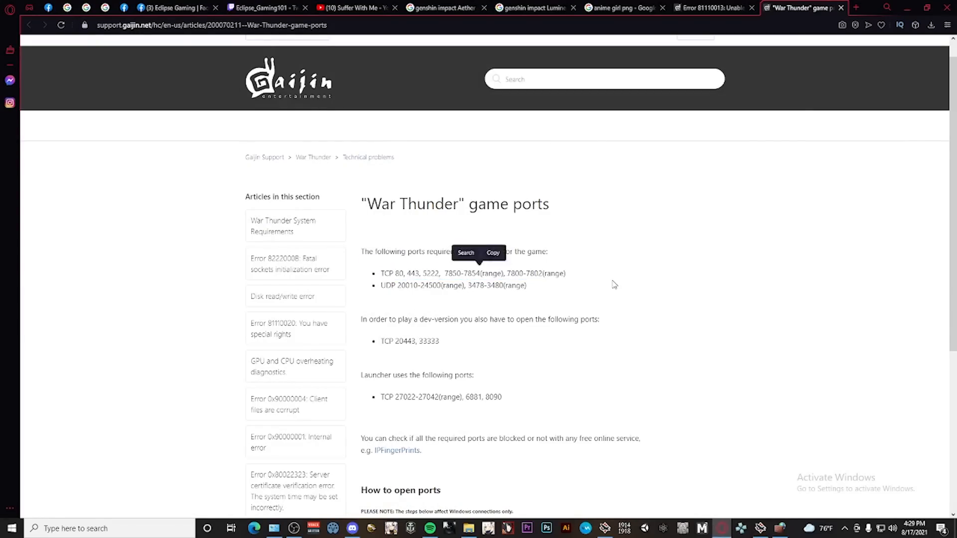
pyautogui.scroll(-3)
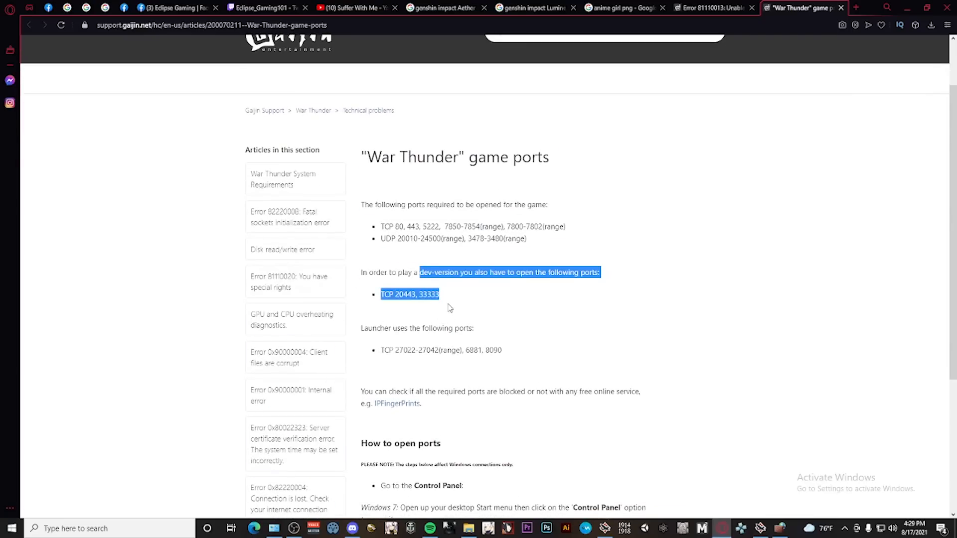
pyautogui.click(668, 185)
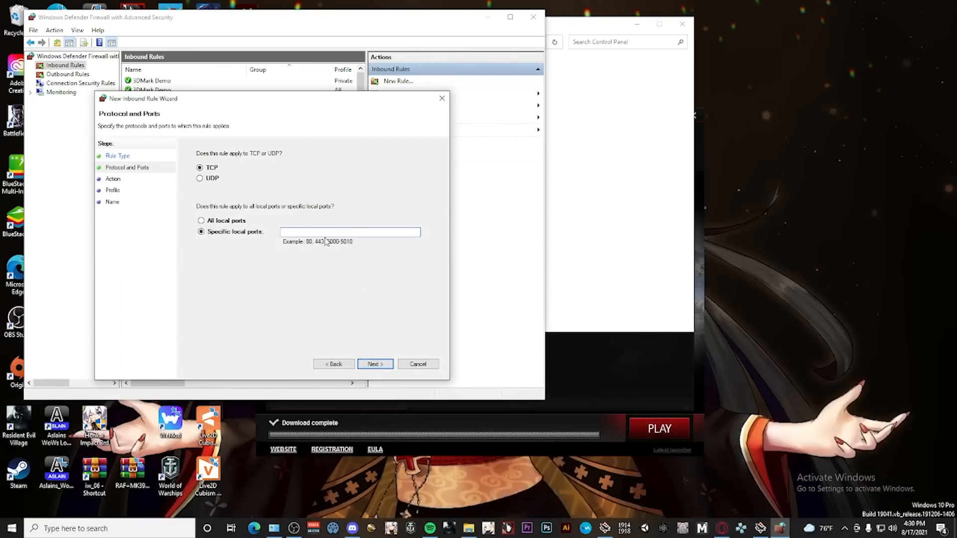
# Step: Attempt to continue with an empty port list and dismiss the invalid port list warning
pyautogui.click(374, 363)
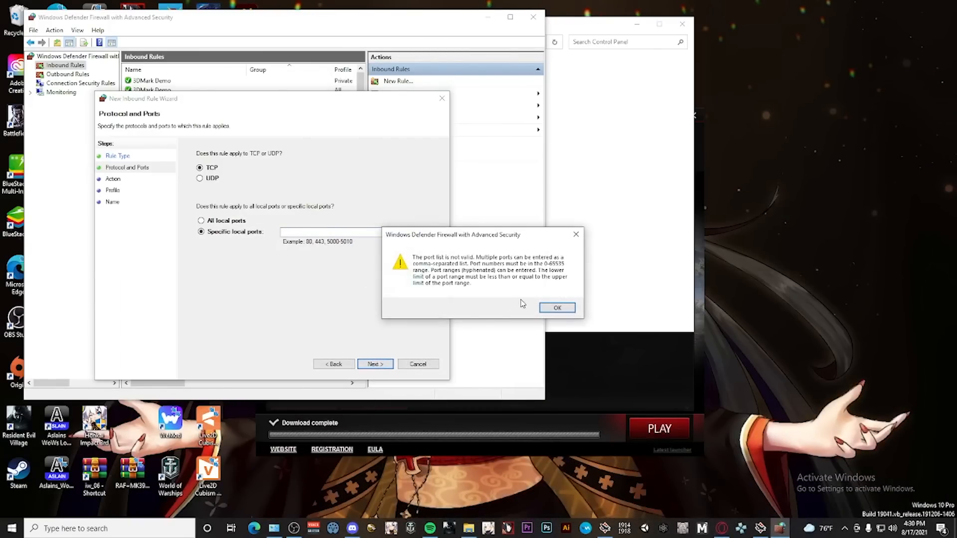
pyautogui.click(557, 307)
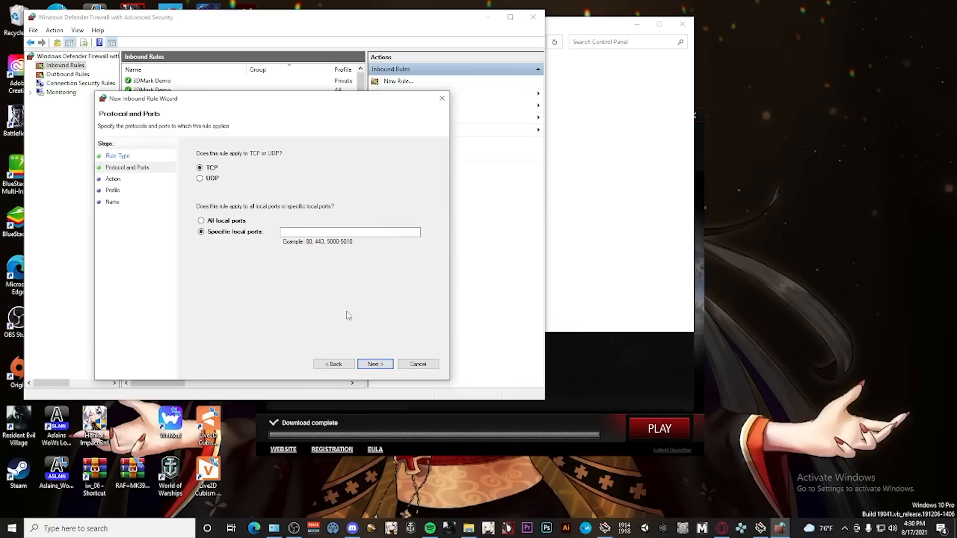
pyautogui.moveTo(192, 230)
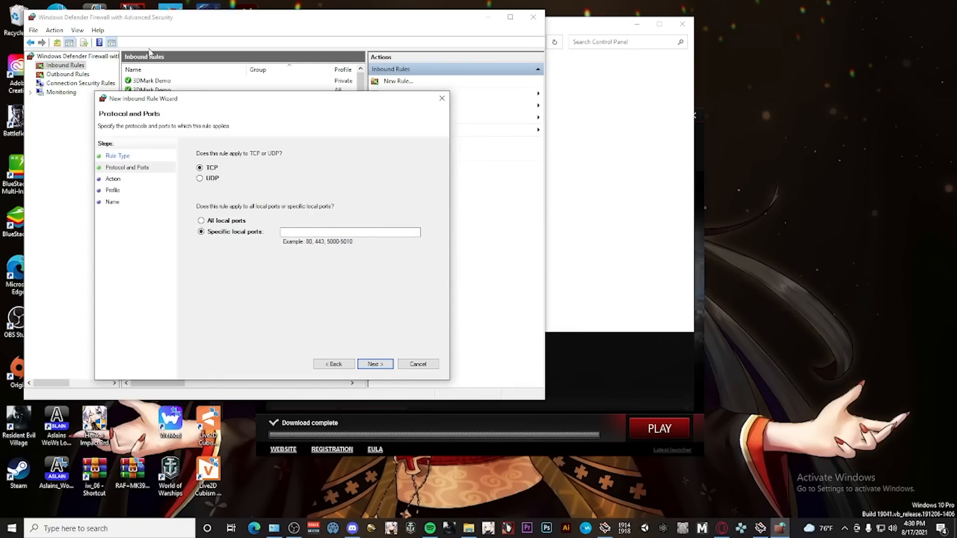
pyautogui.moveTo(299, 187)
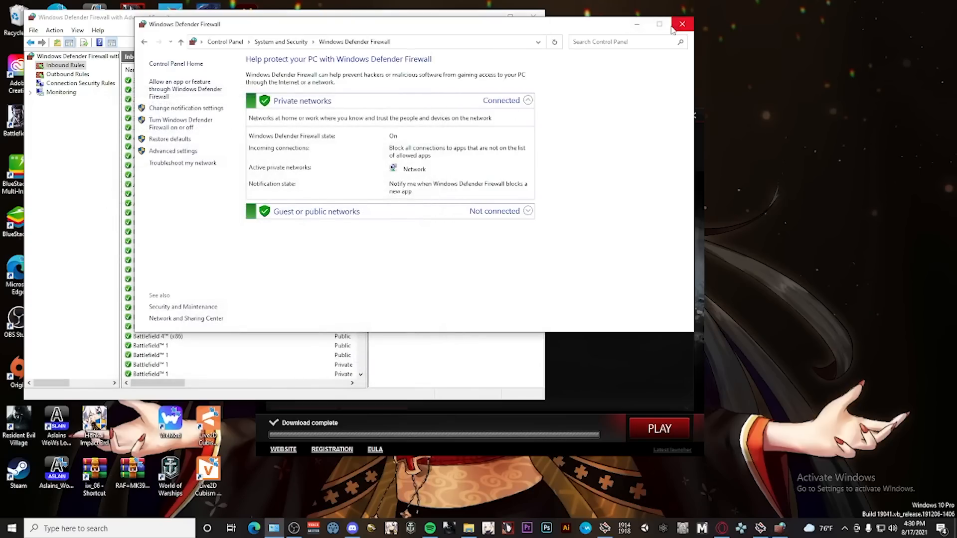
# Step: Close the firewall window and start the game so the hangar loads
pyautogui.click(682, 24)
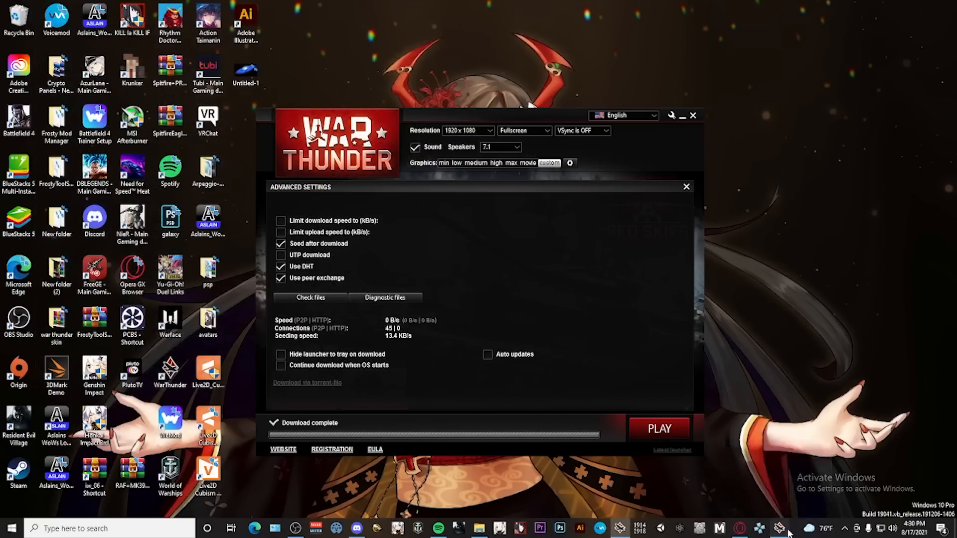
pyautogui.click(659, 428)
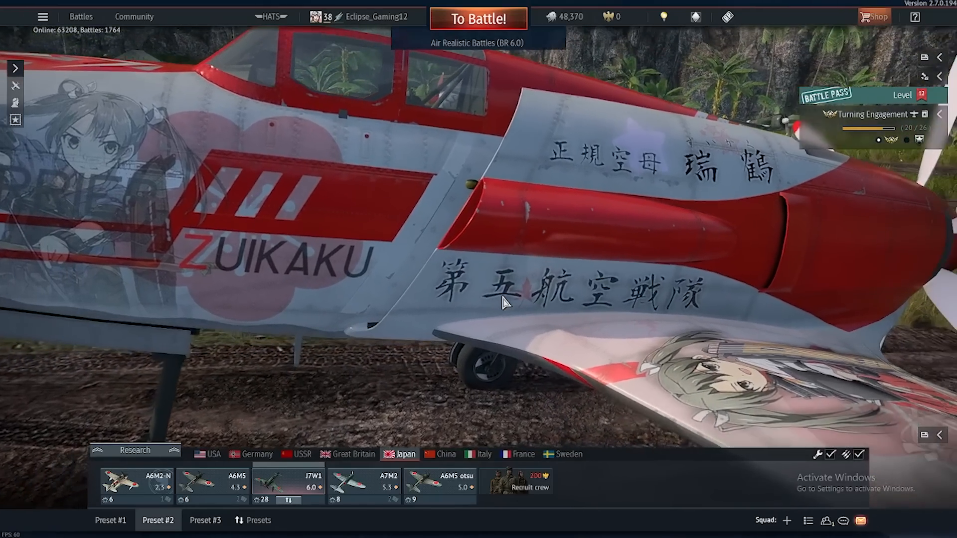